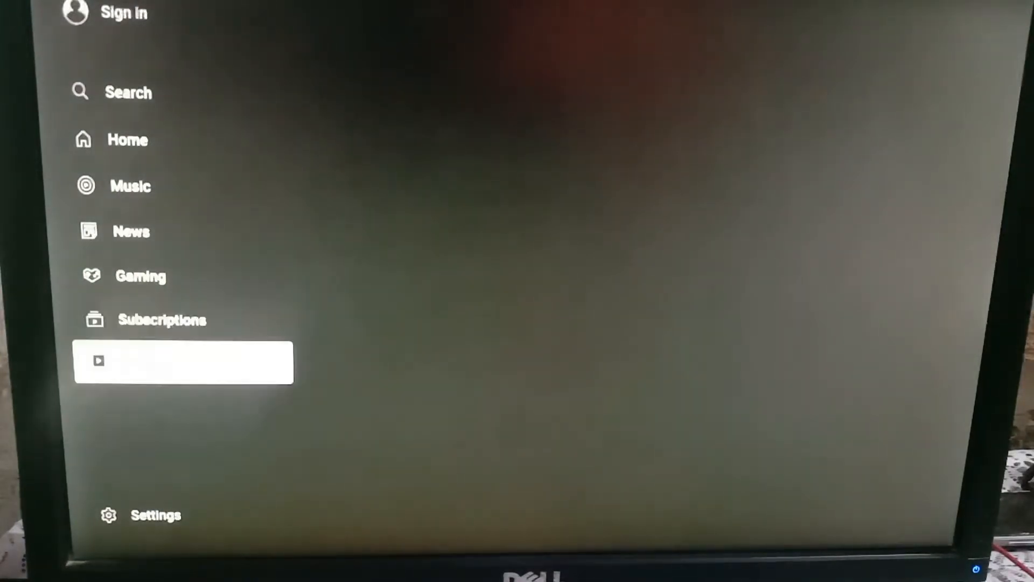
- Open the Settings page from the side menu, showing the Autoplay On/Off preference
click(155, 515)
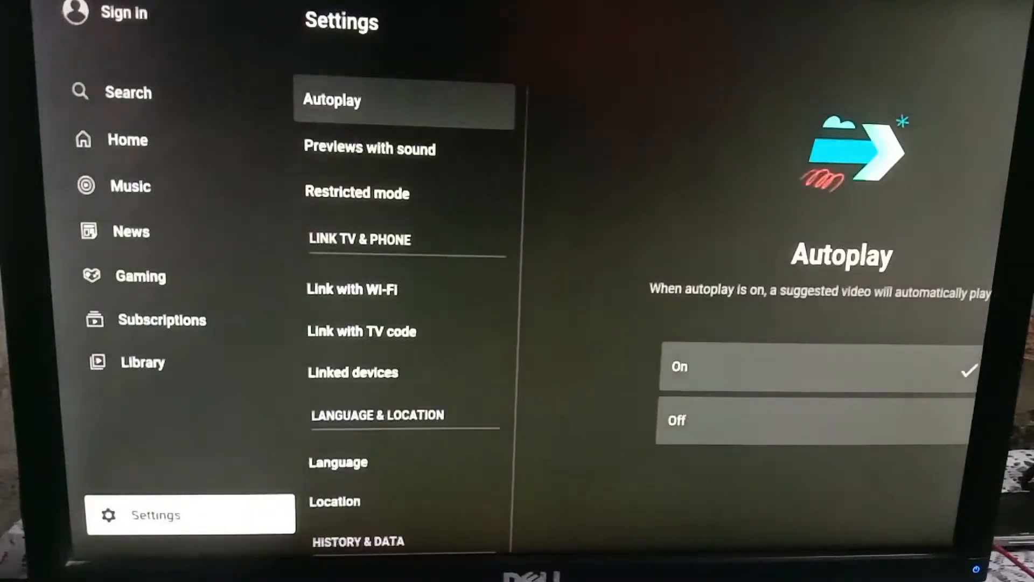